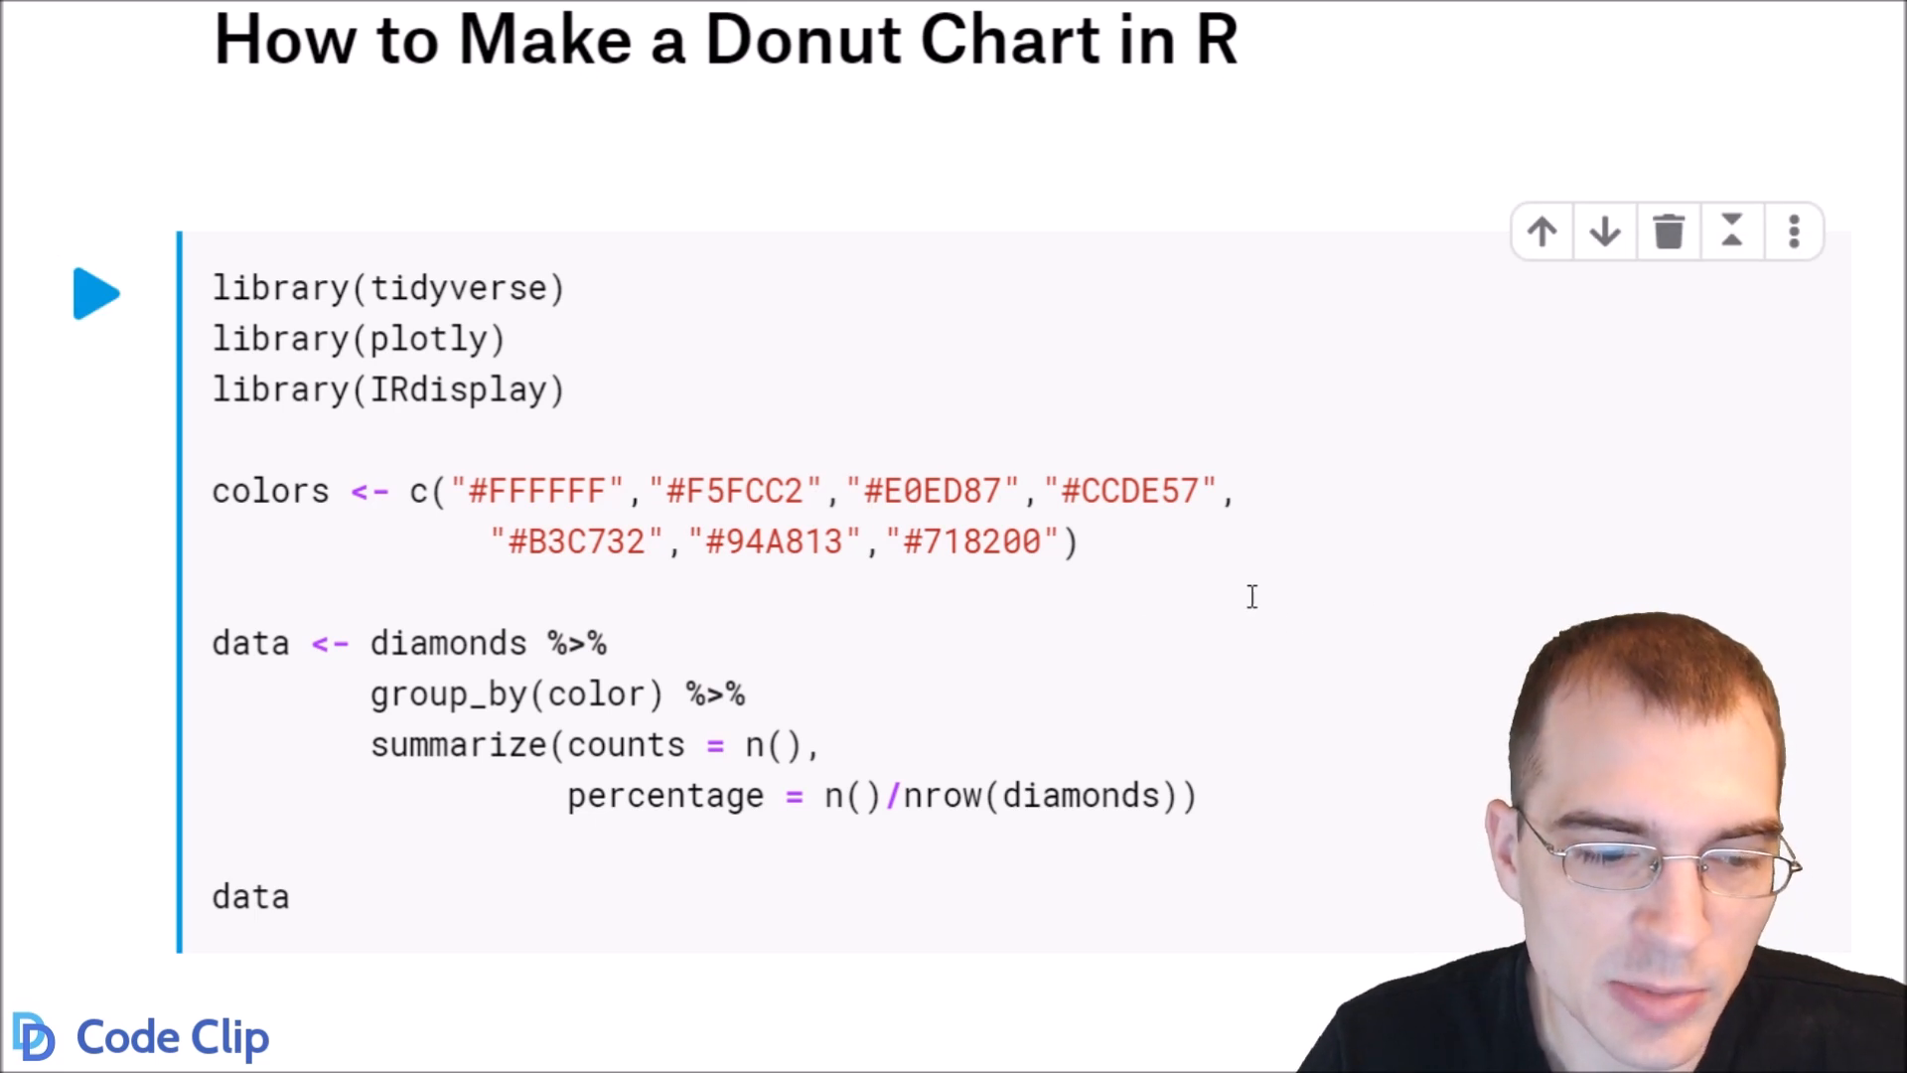
Bring the ggplot2 donut chart code cell into view below the setup cell
click(98, 292)
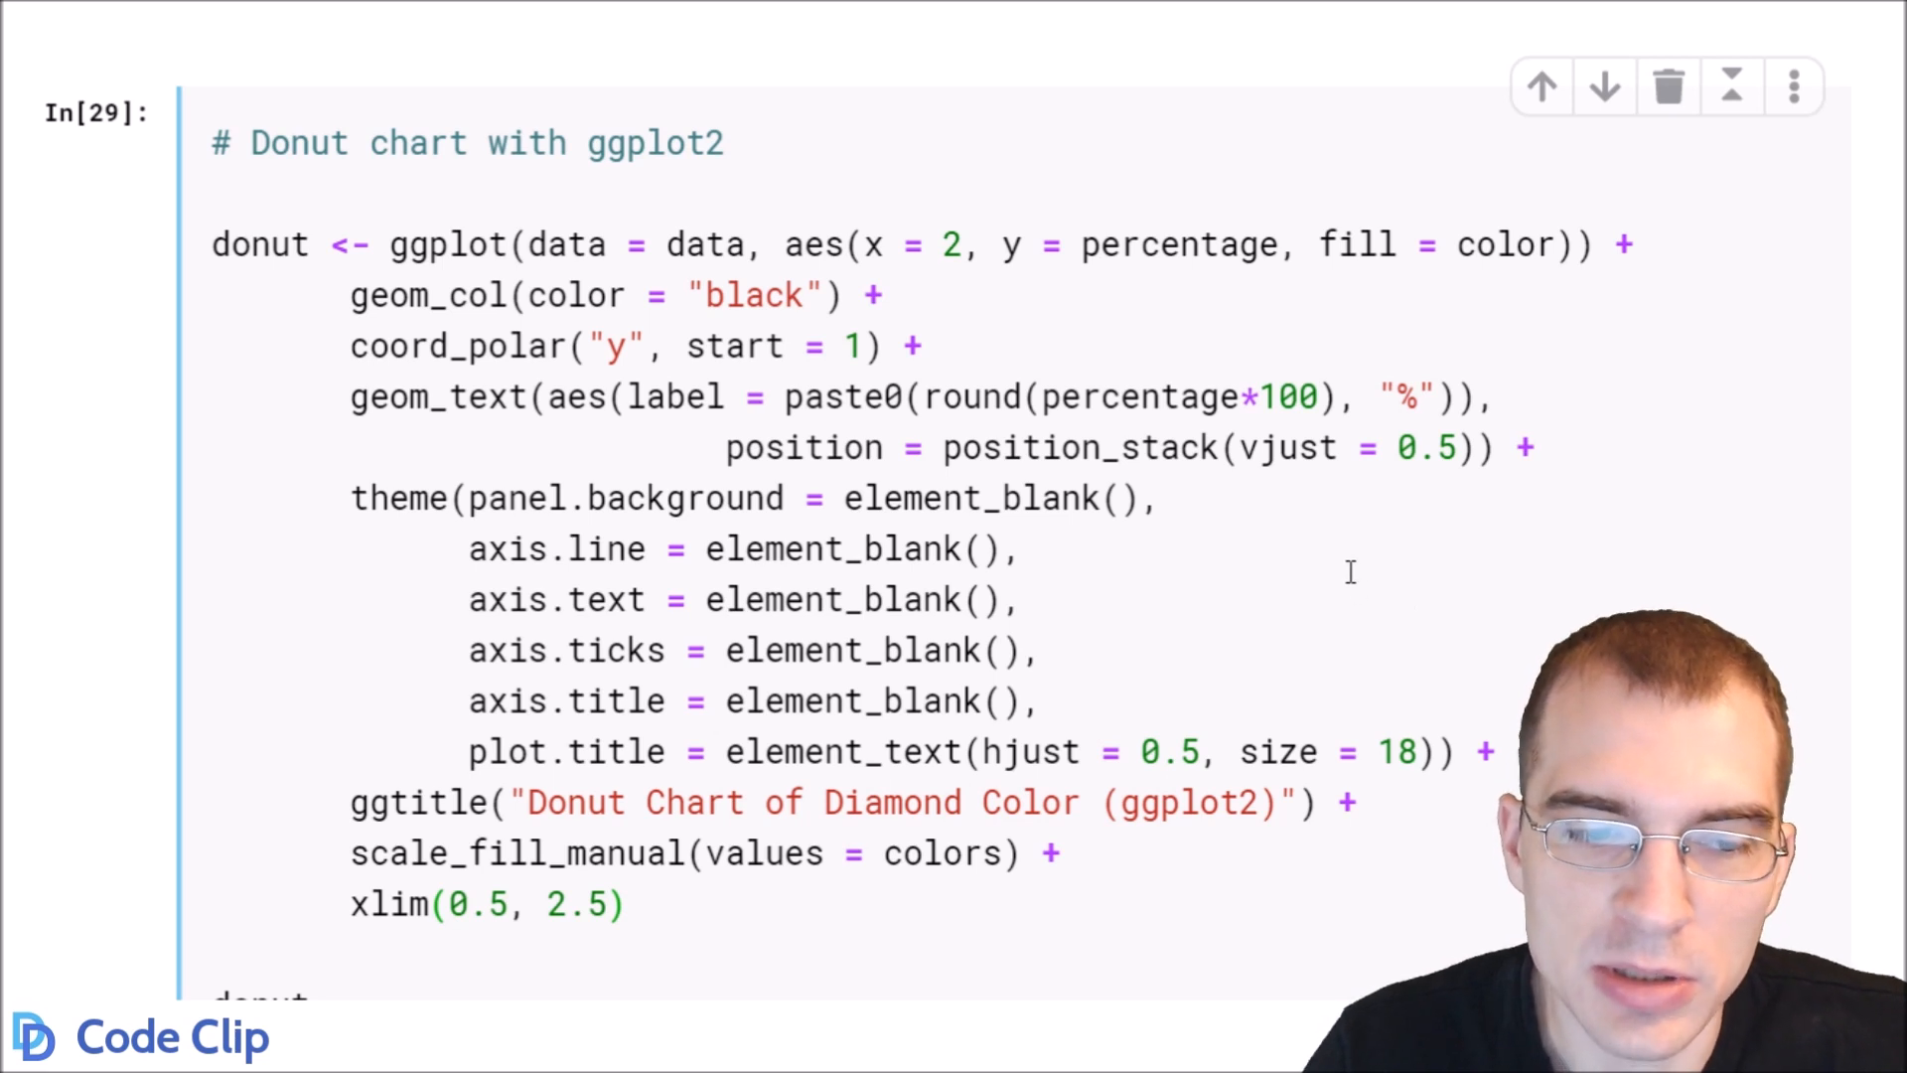
click(527, 244)
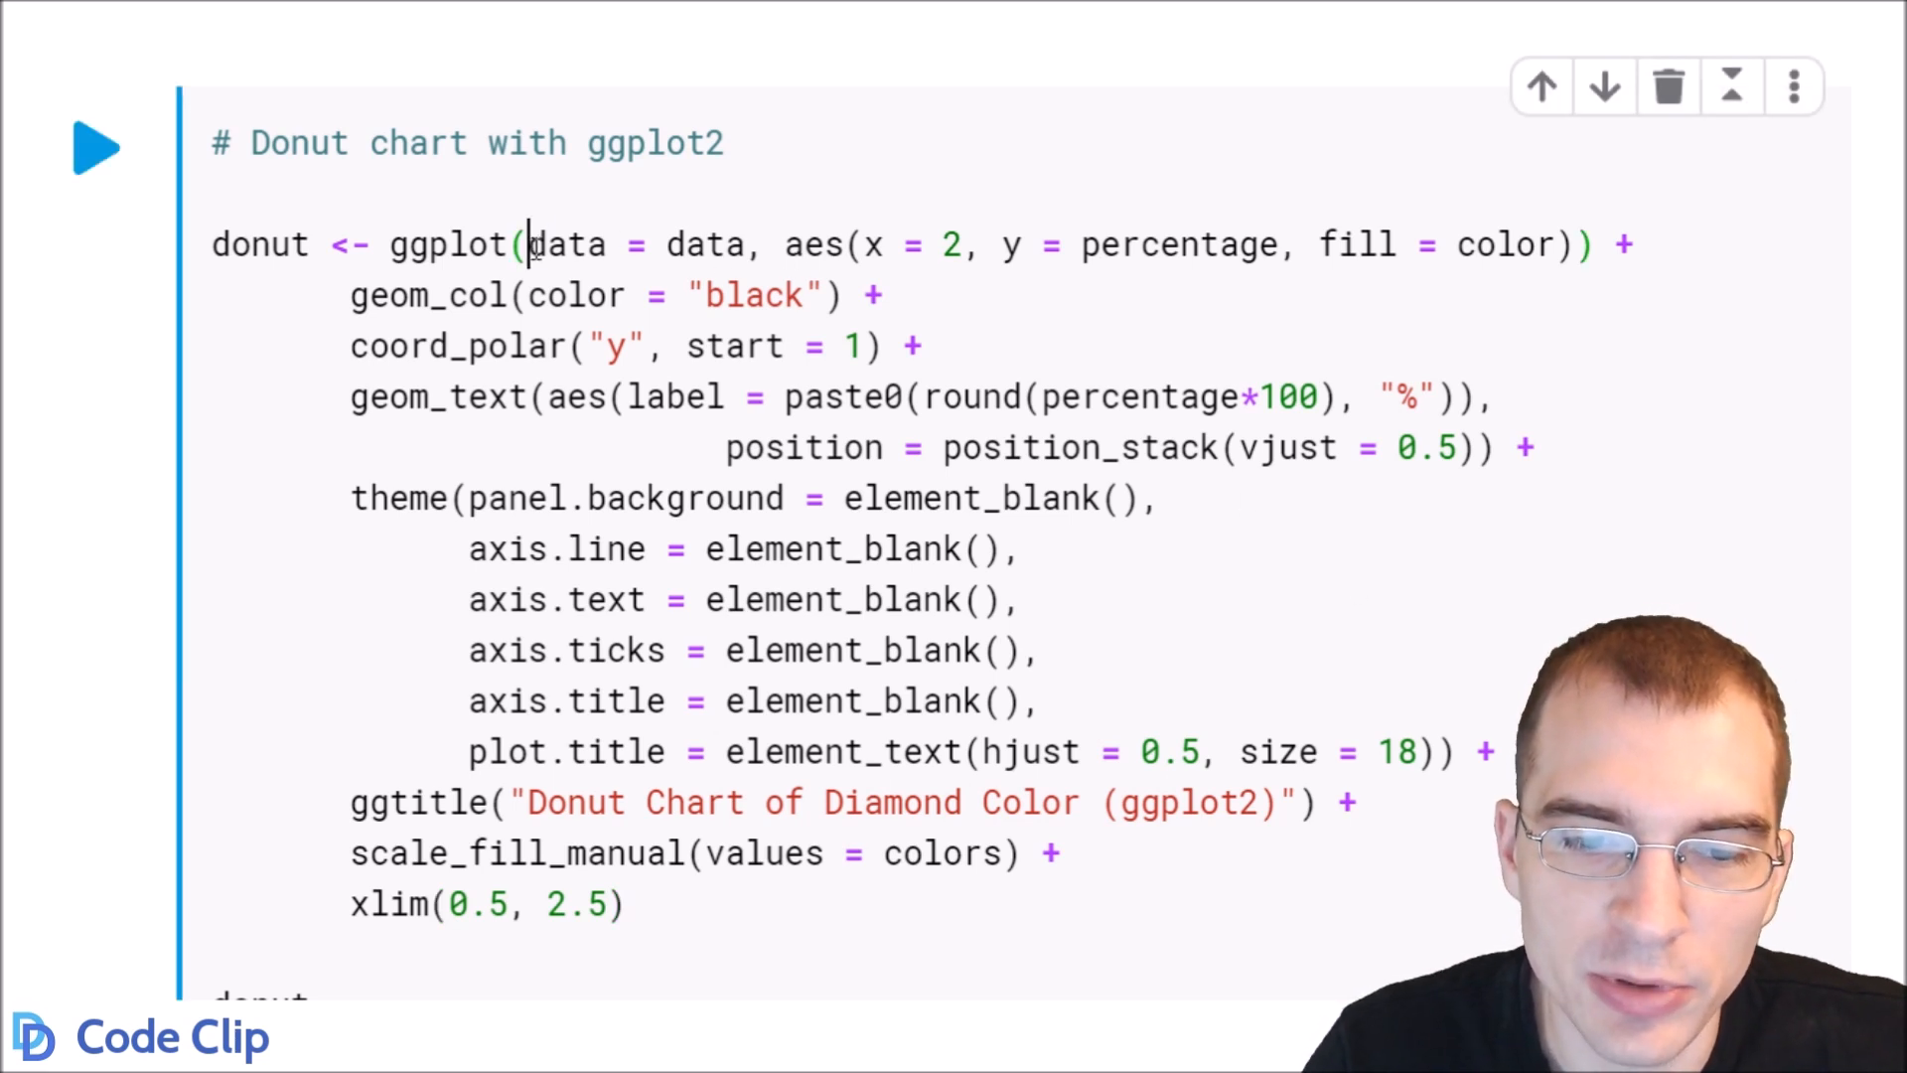
double_click(565, 244)
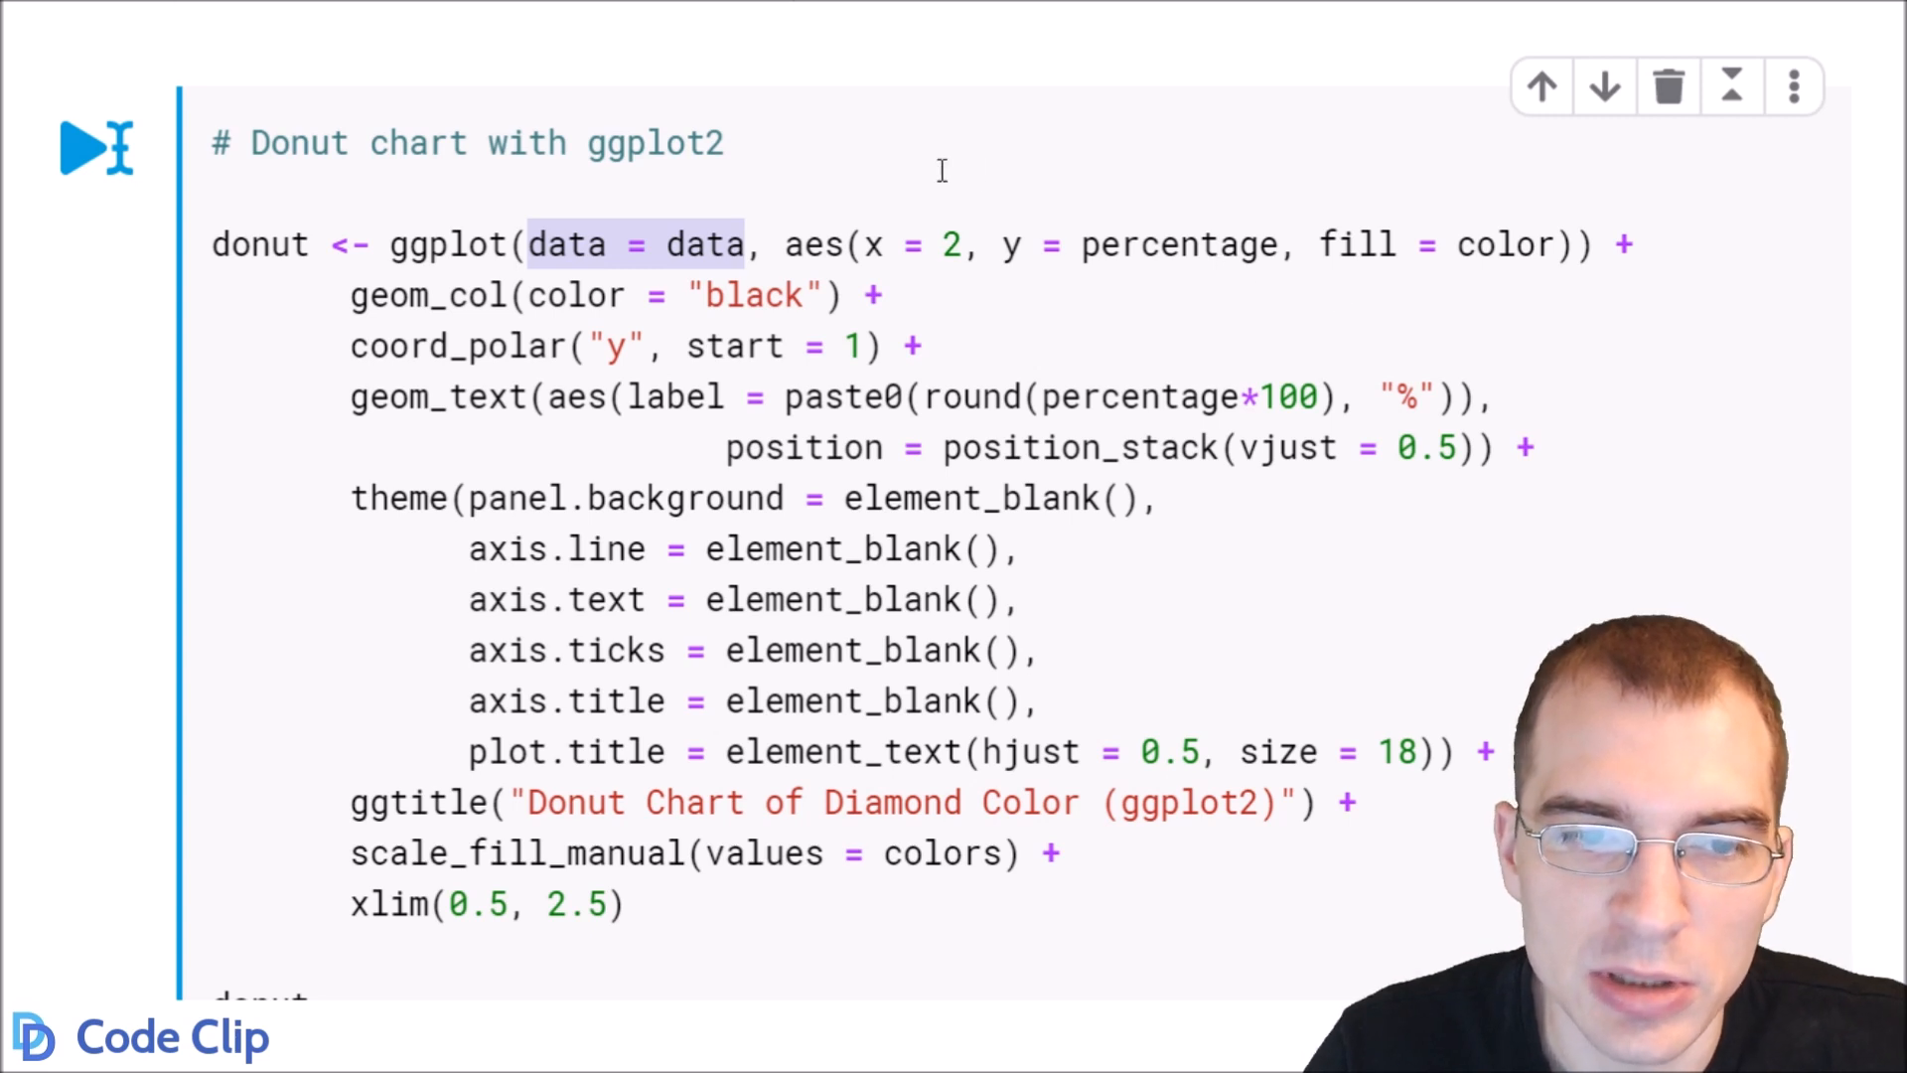
mouse_move(1013, 244)
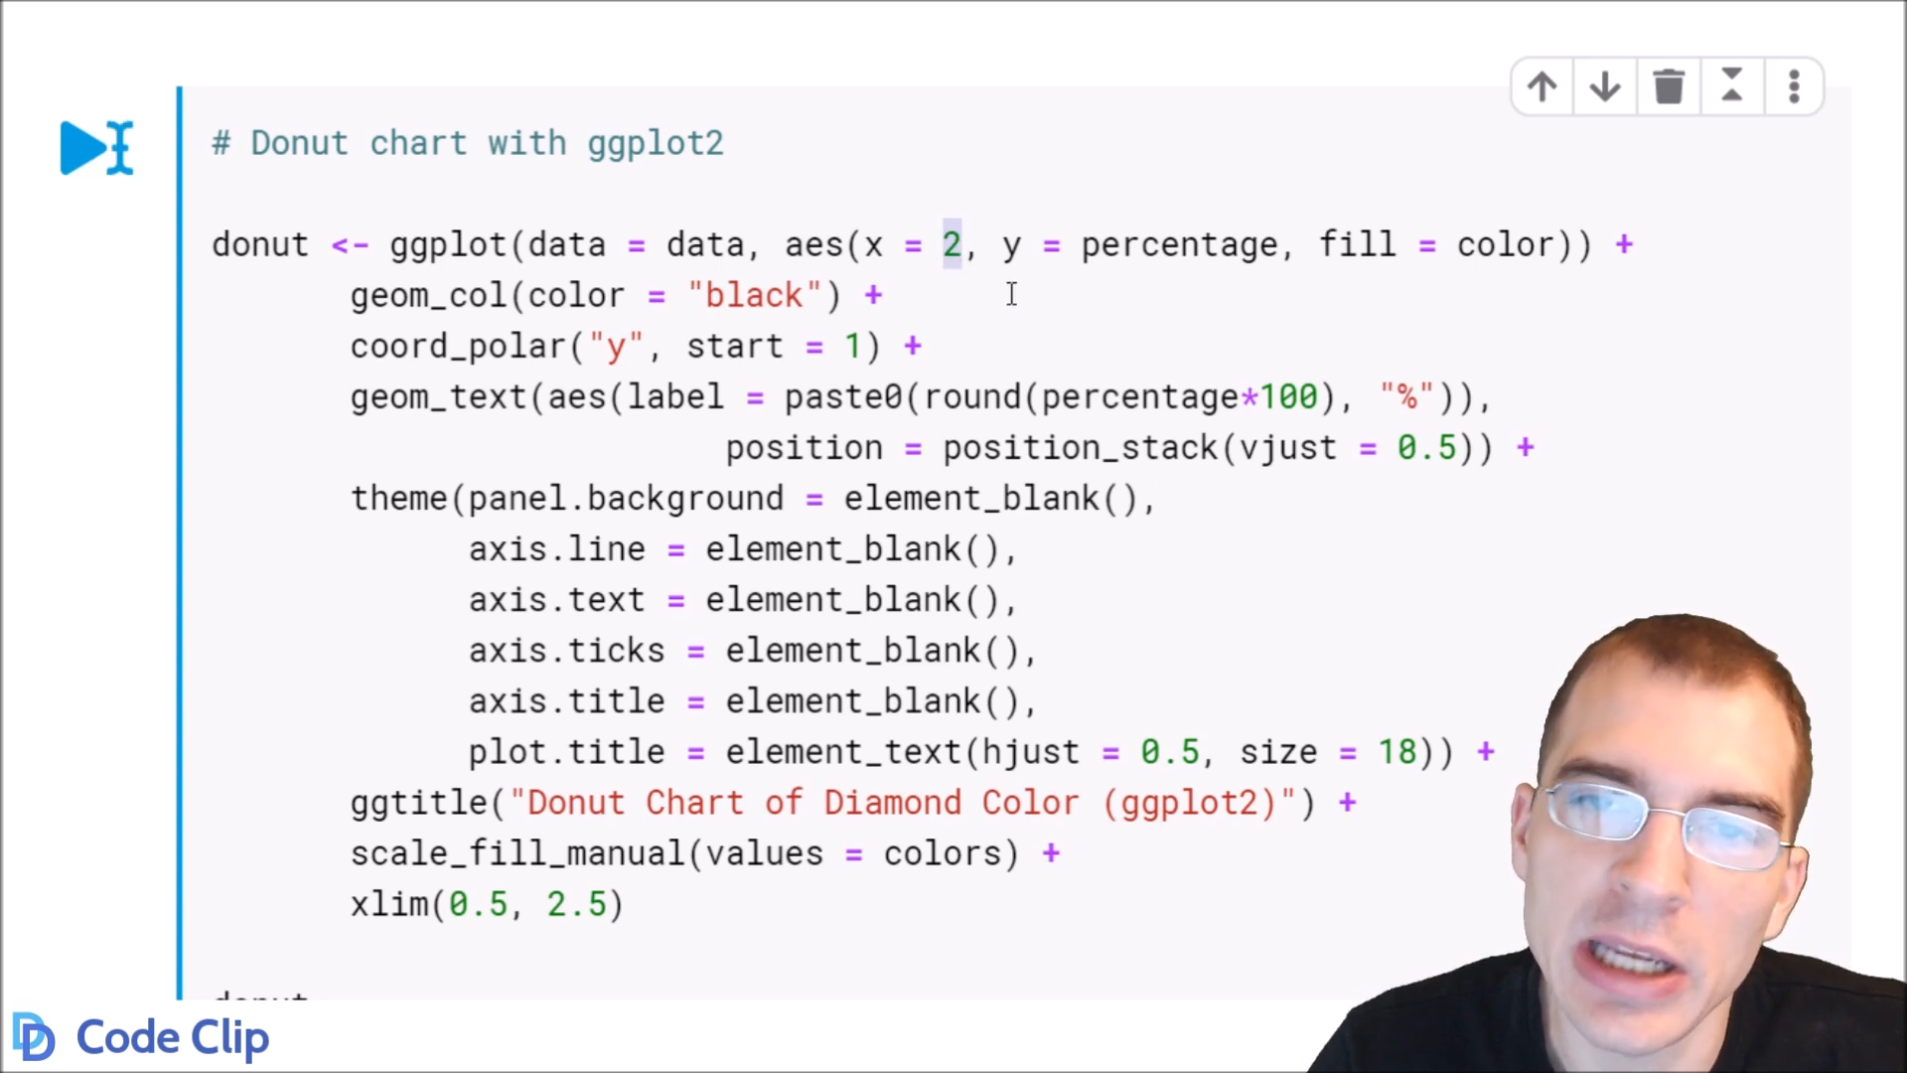
click(934, 244)
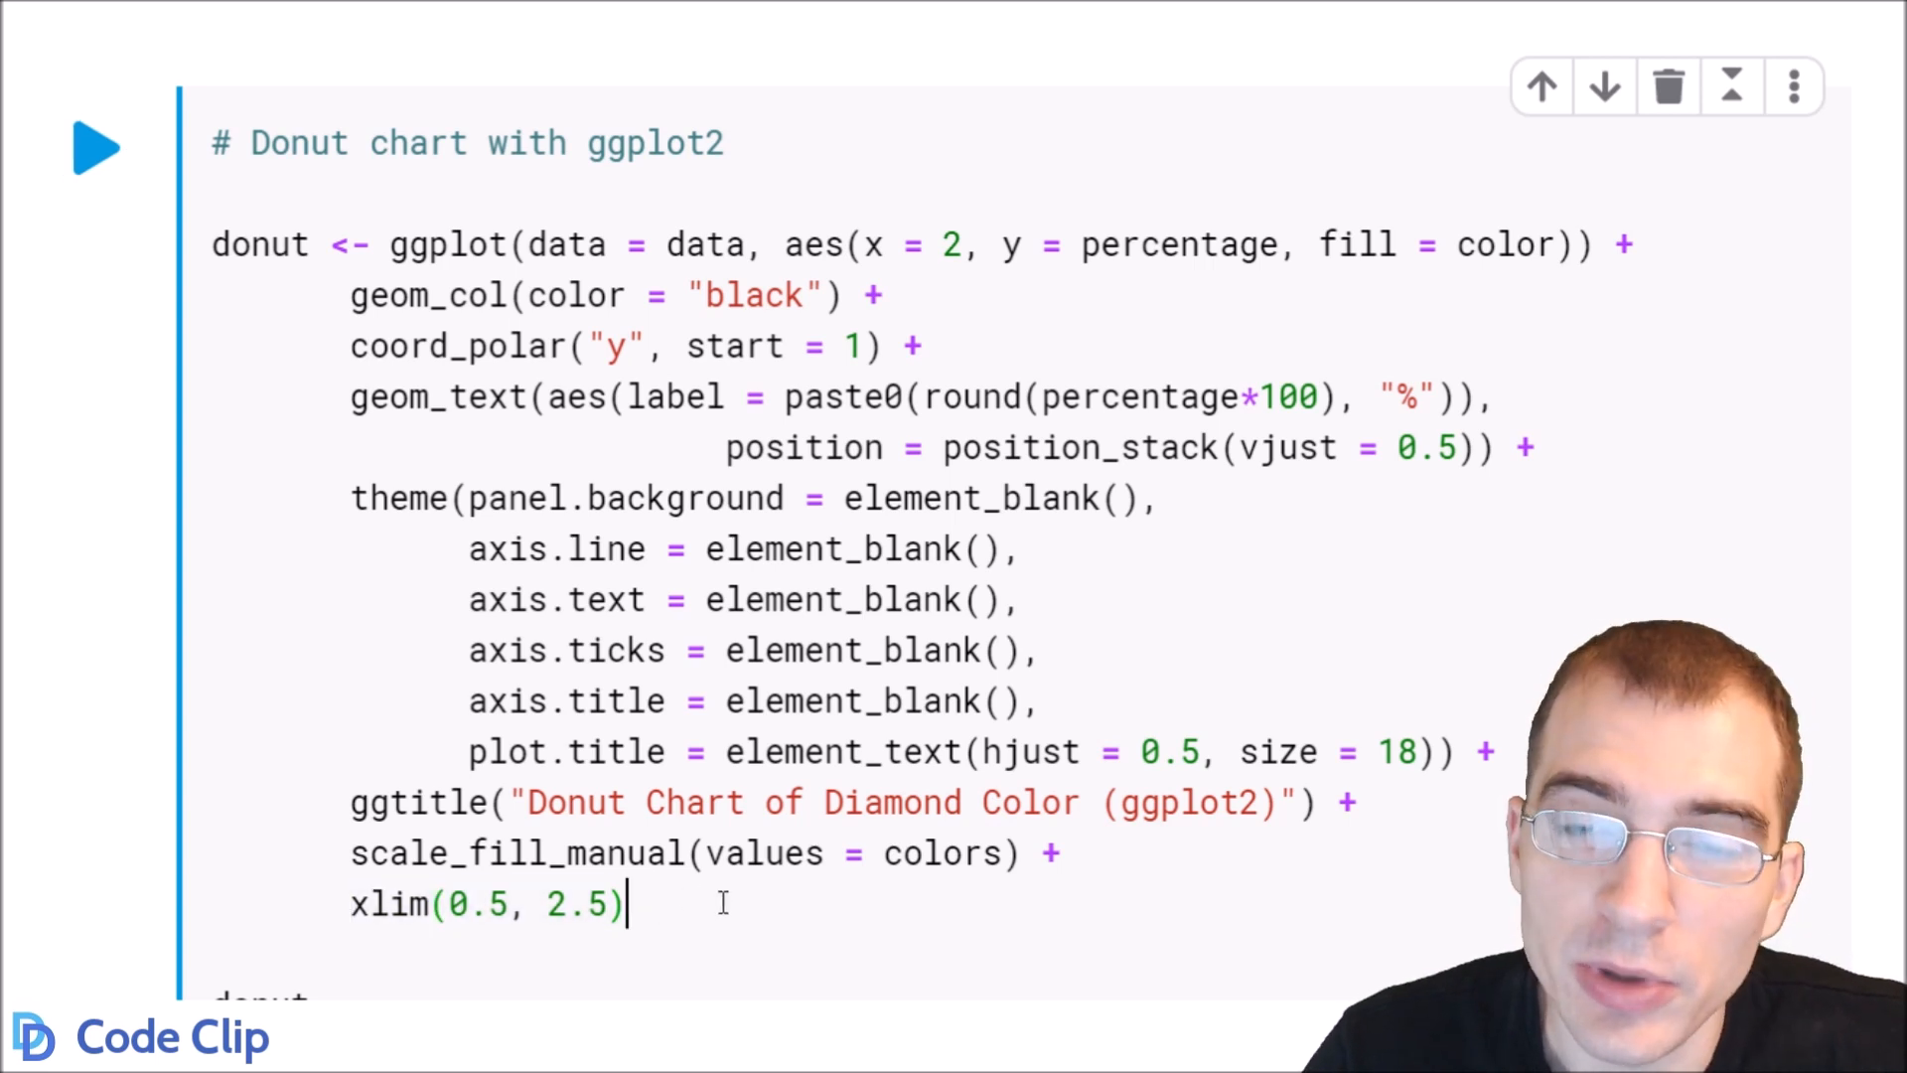
Scroll to the rendered yellow-green donut chart of diamond colours D to J
scroll(down, 3)
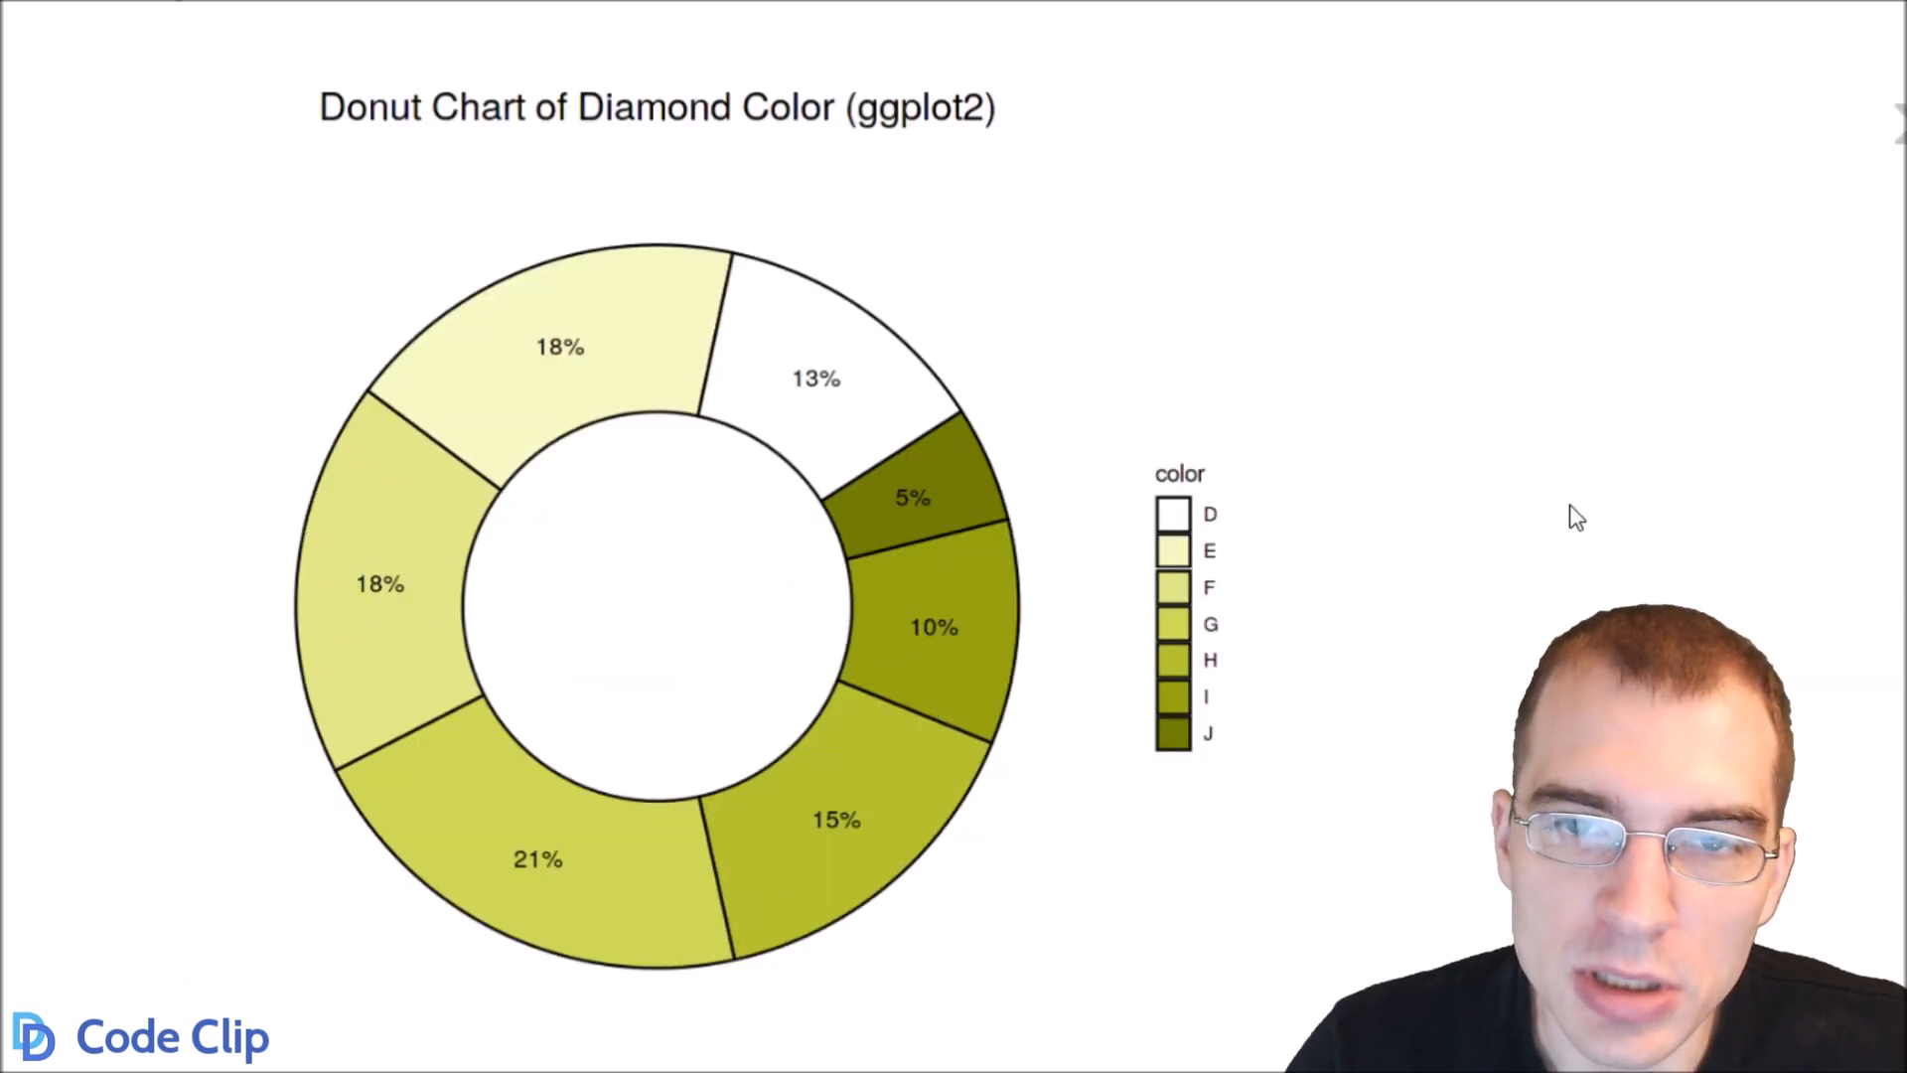
mouse_move(1580, 547)
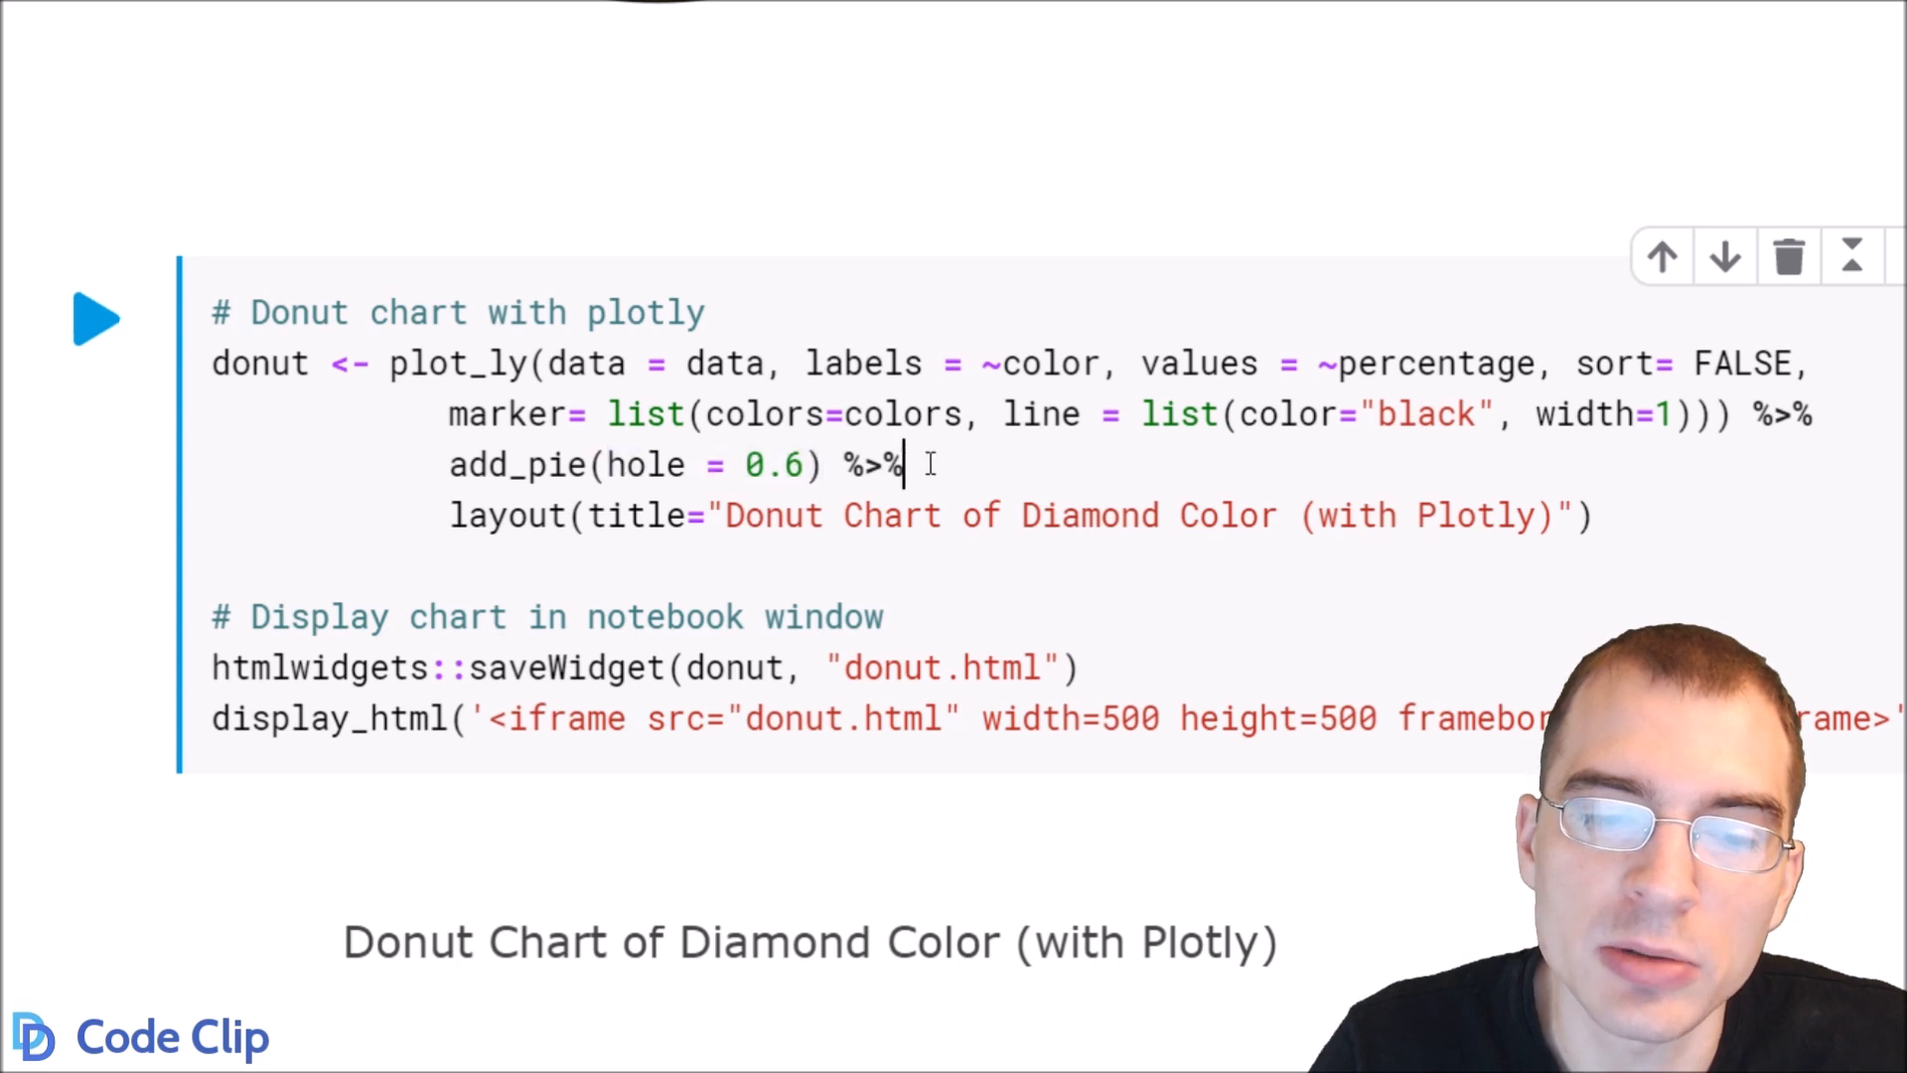
Explore the plotly donut chart, then scroll down to the closing 'The End' heading
click(97, 317)
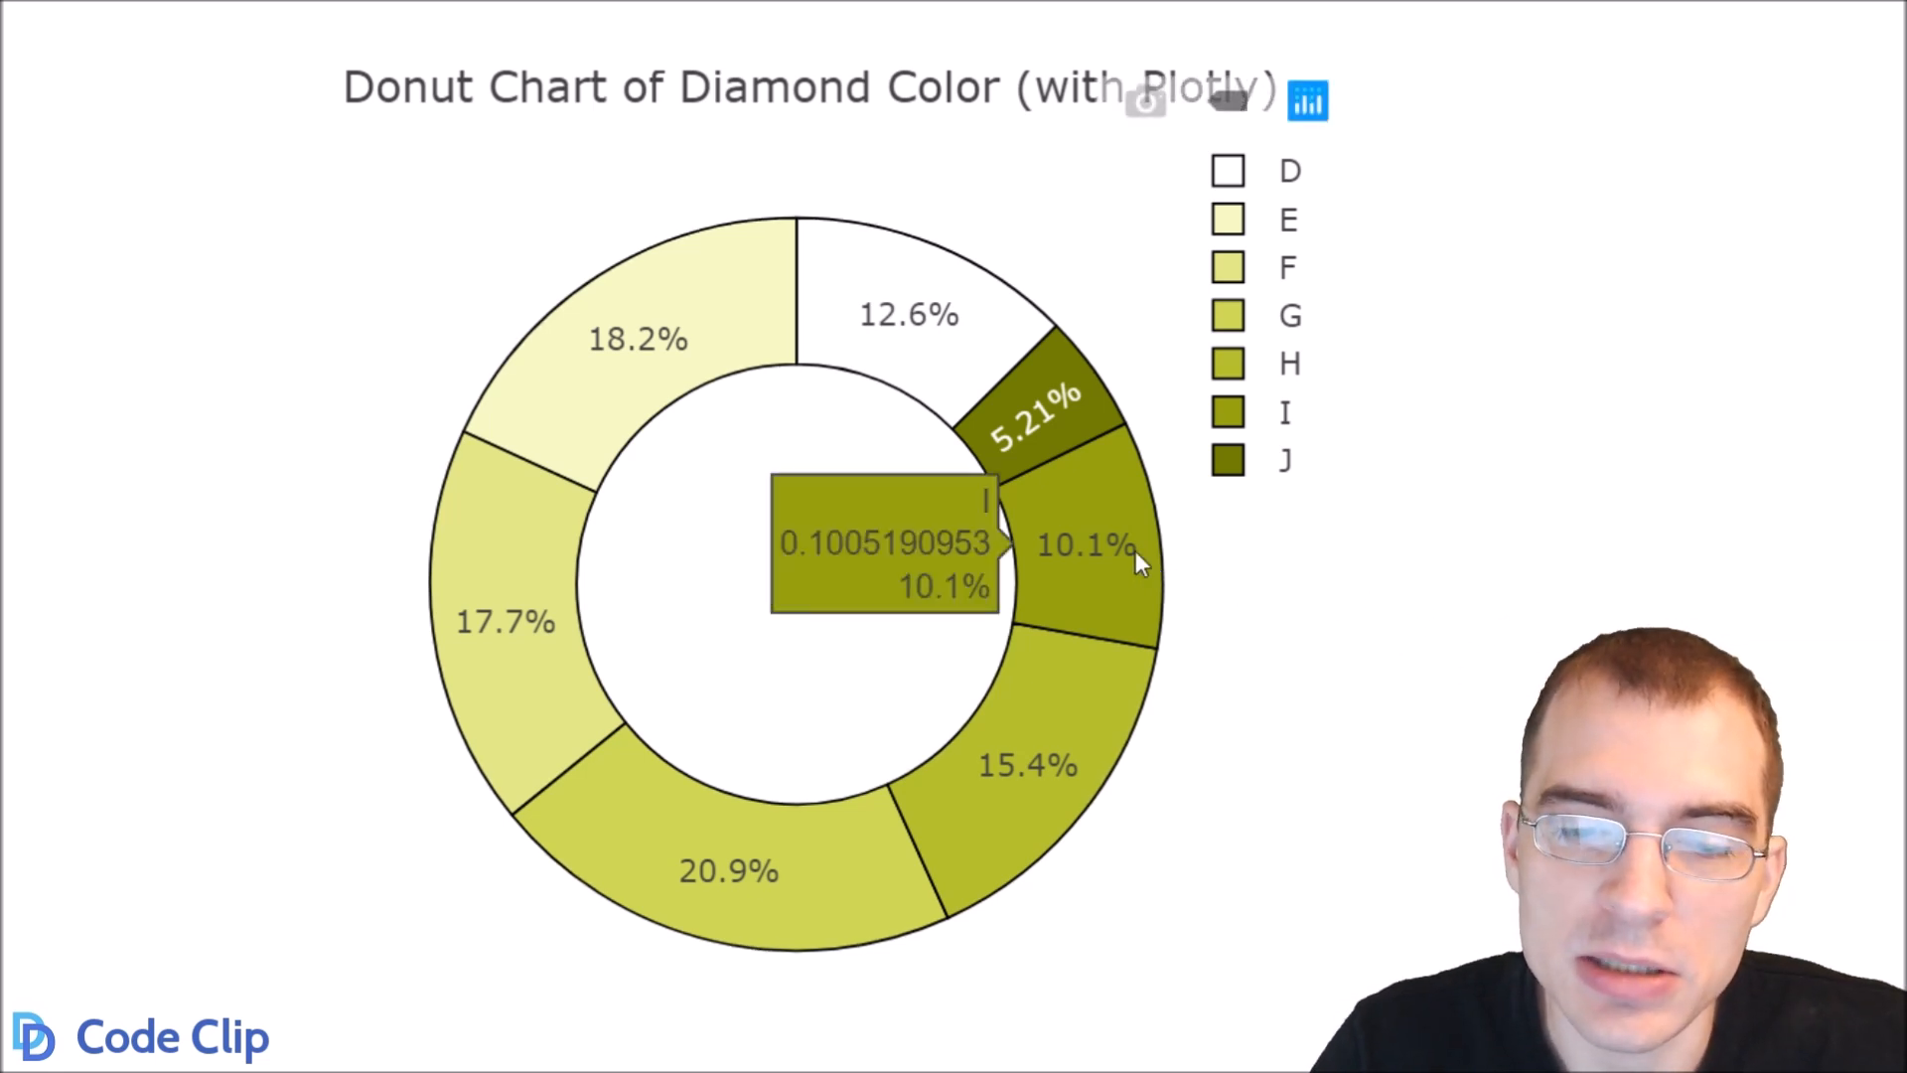
mouse_move(1040, 730)
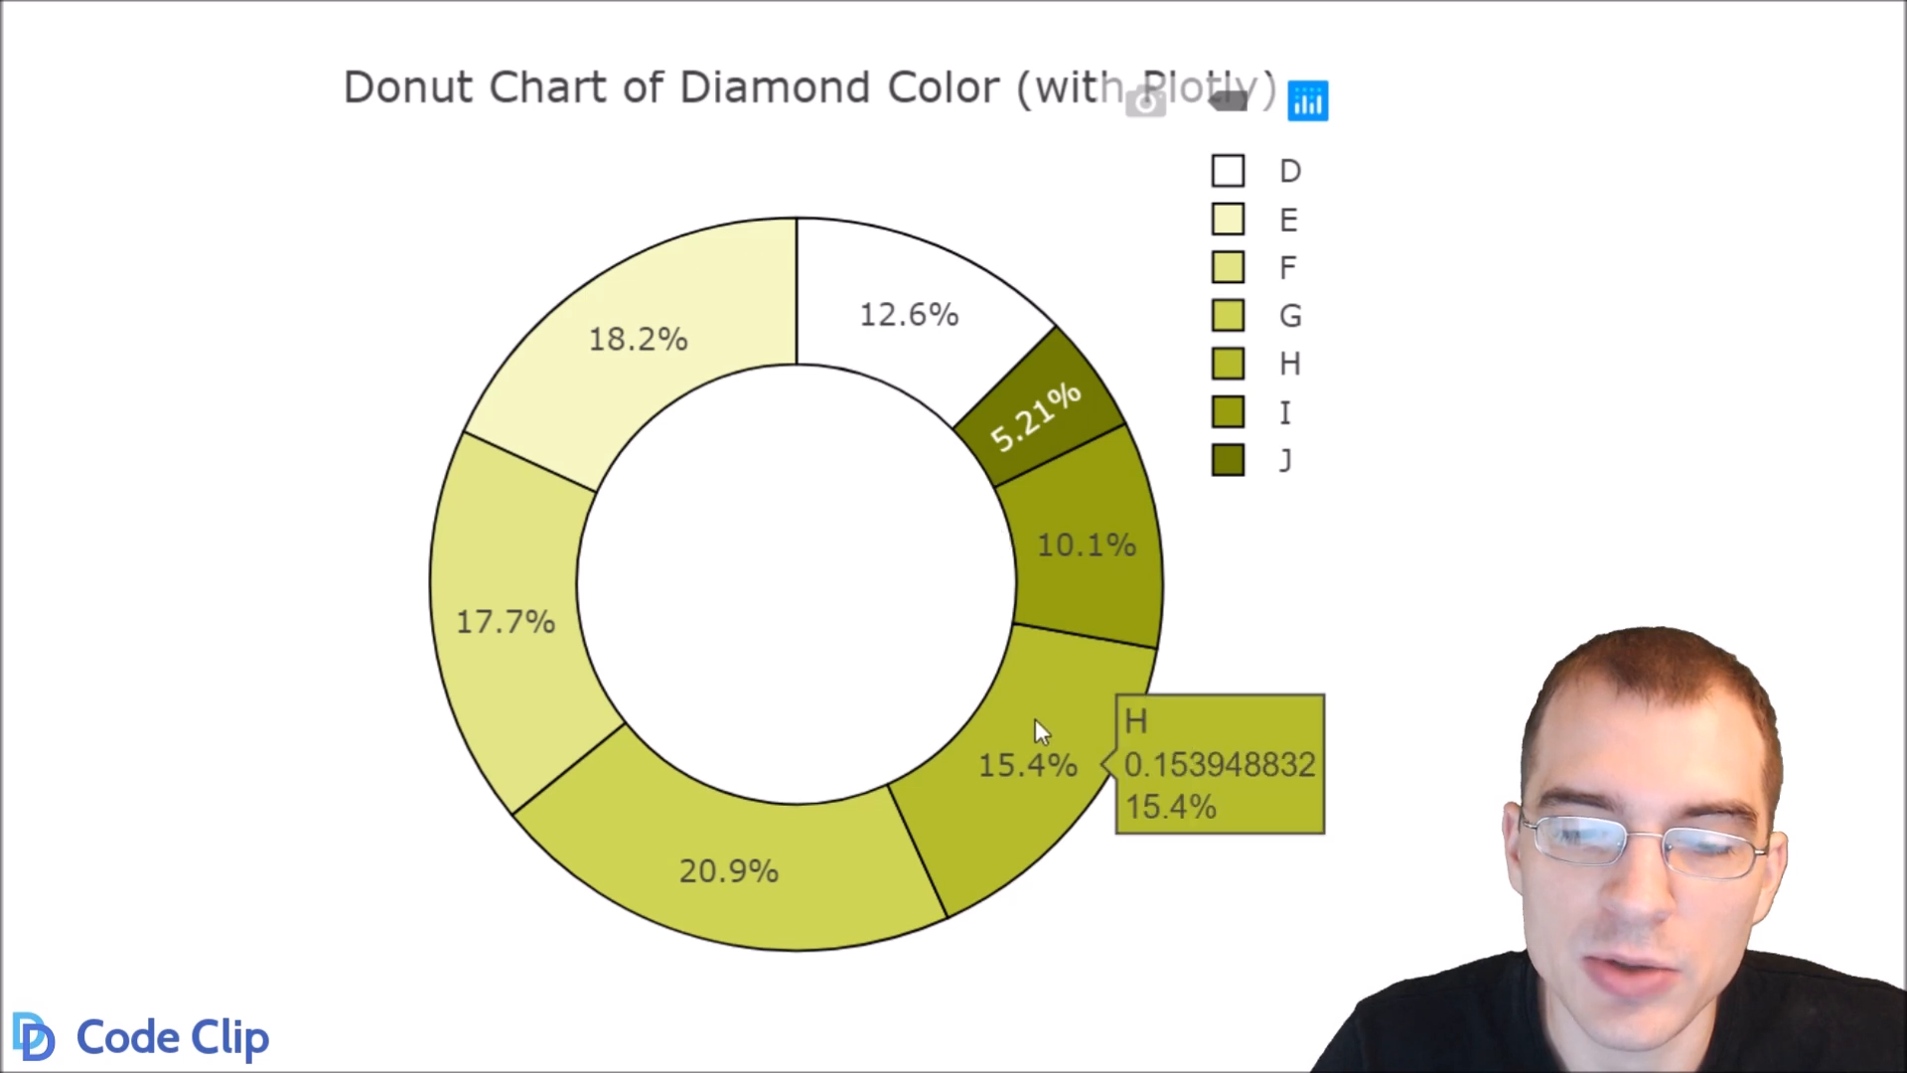
mouse_move(575, 660)
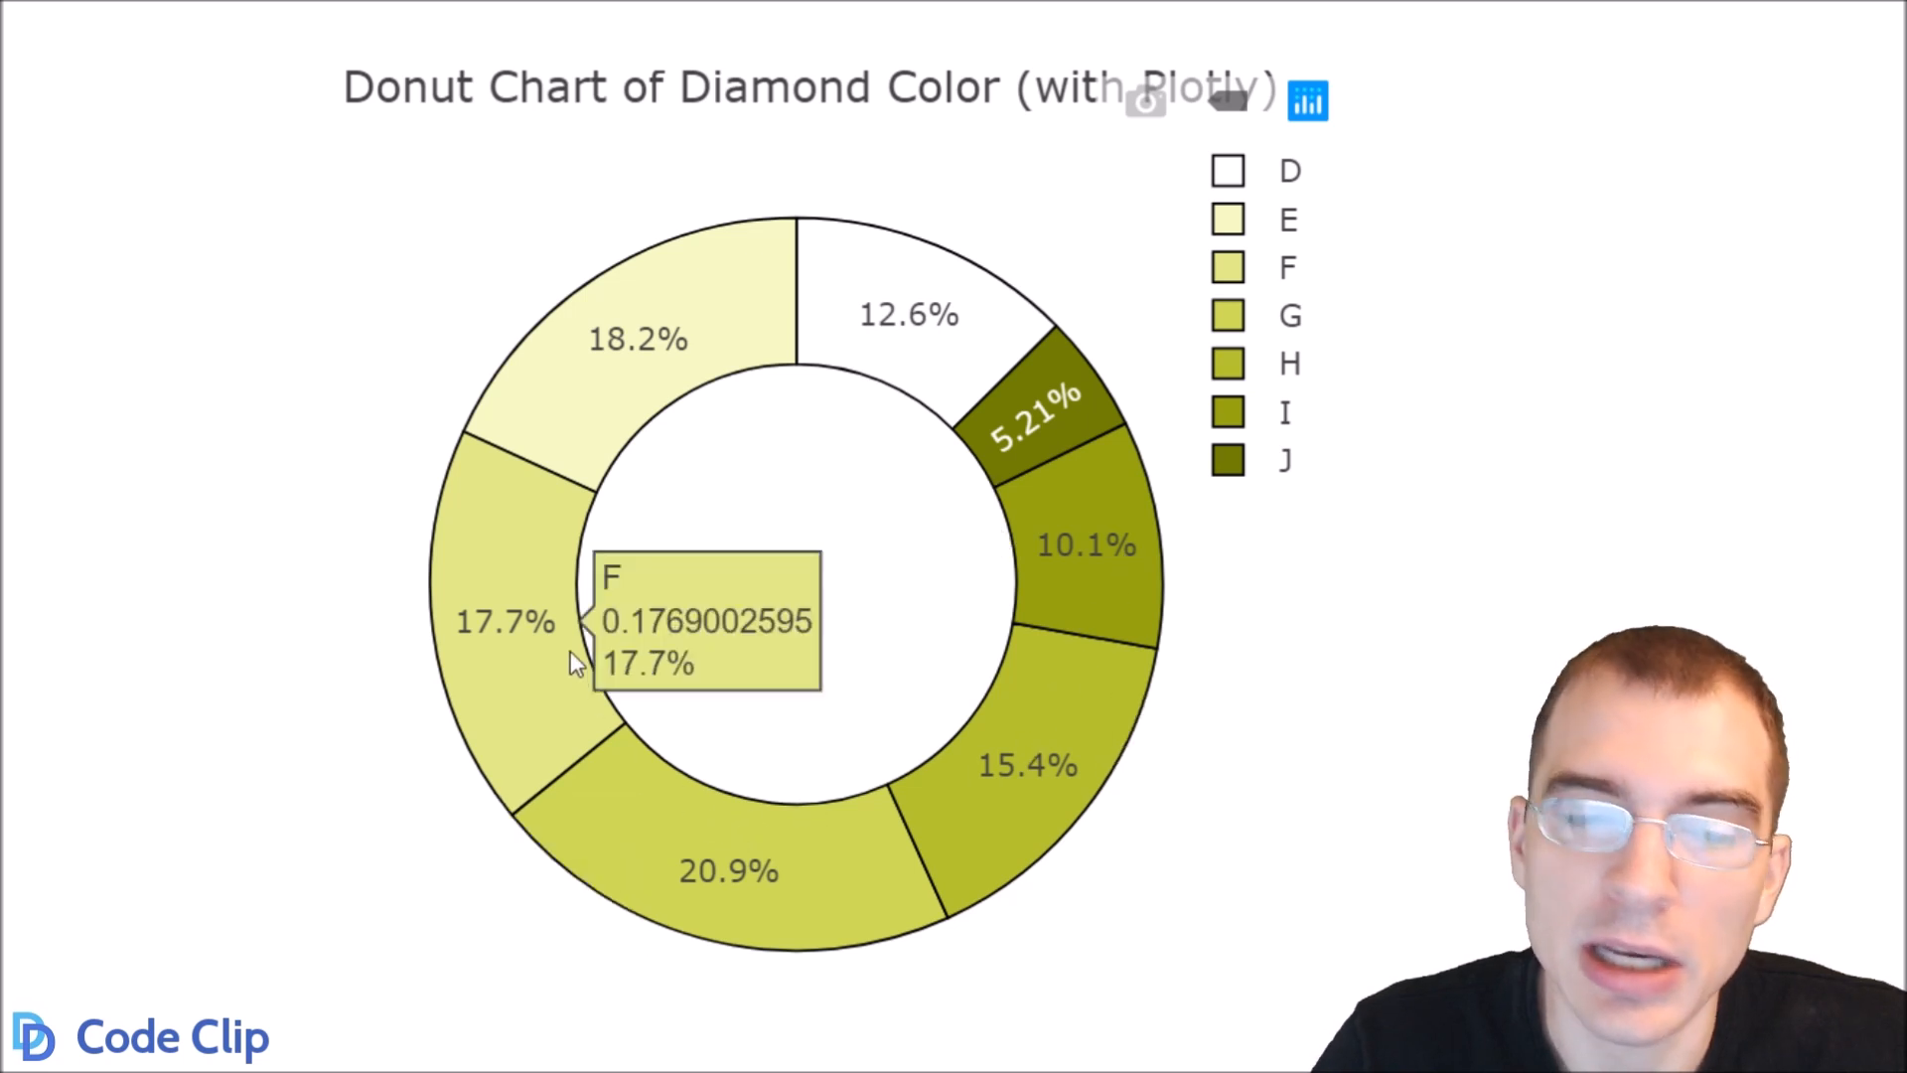
mouse_move(915, 525)
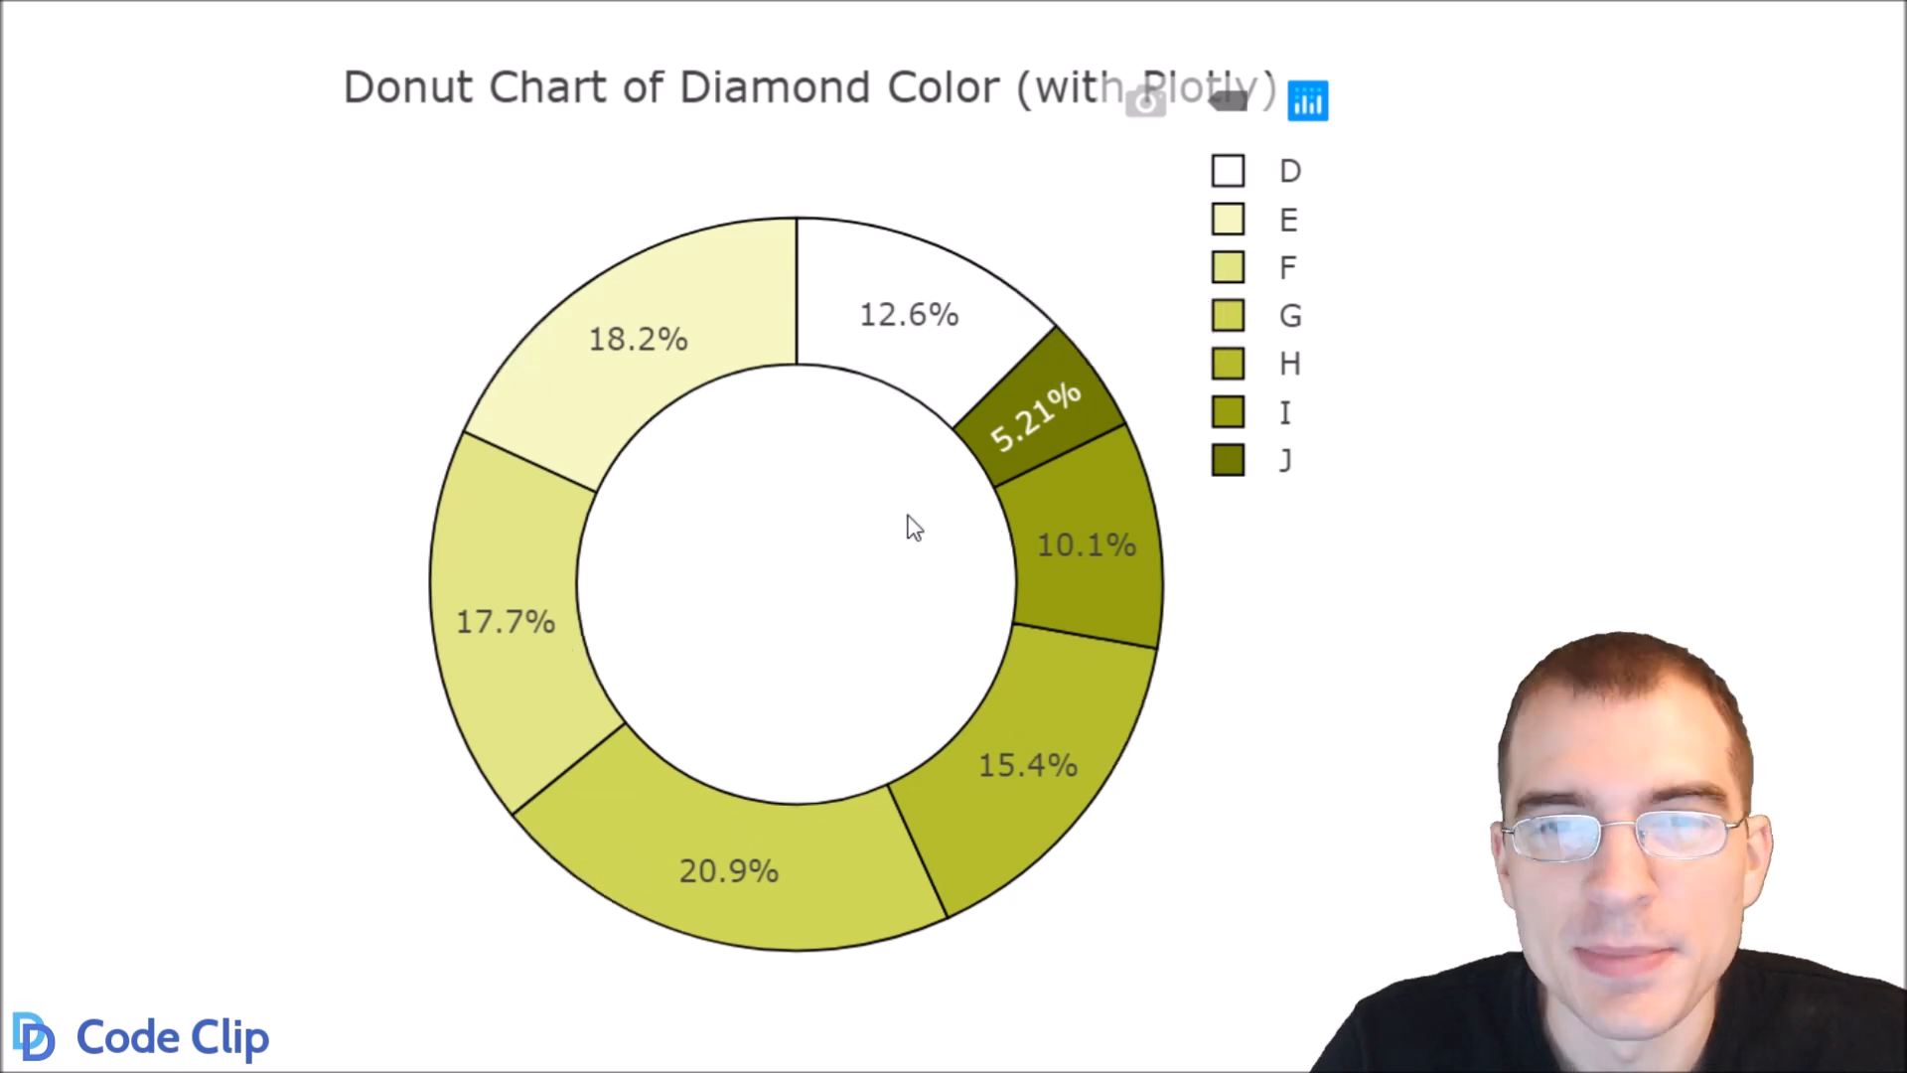
mouse_move(900, 529)
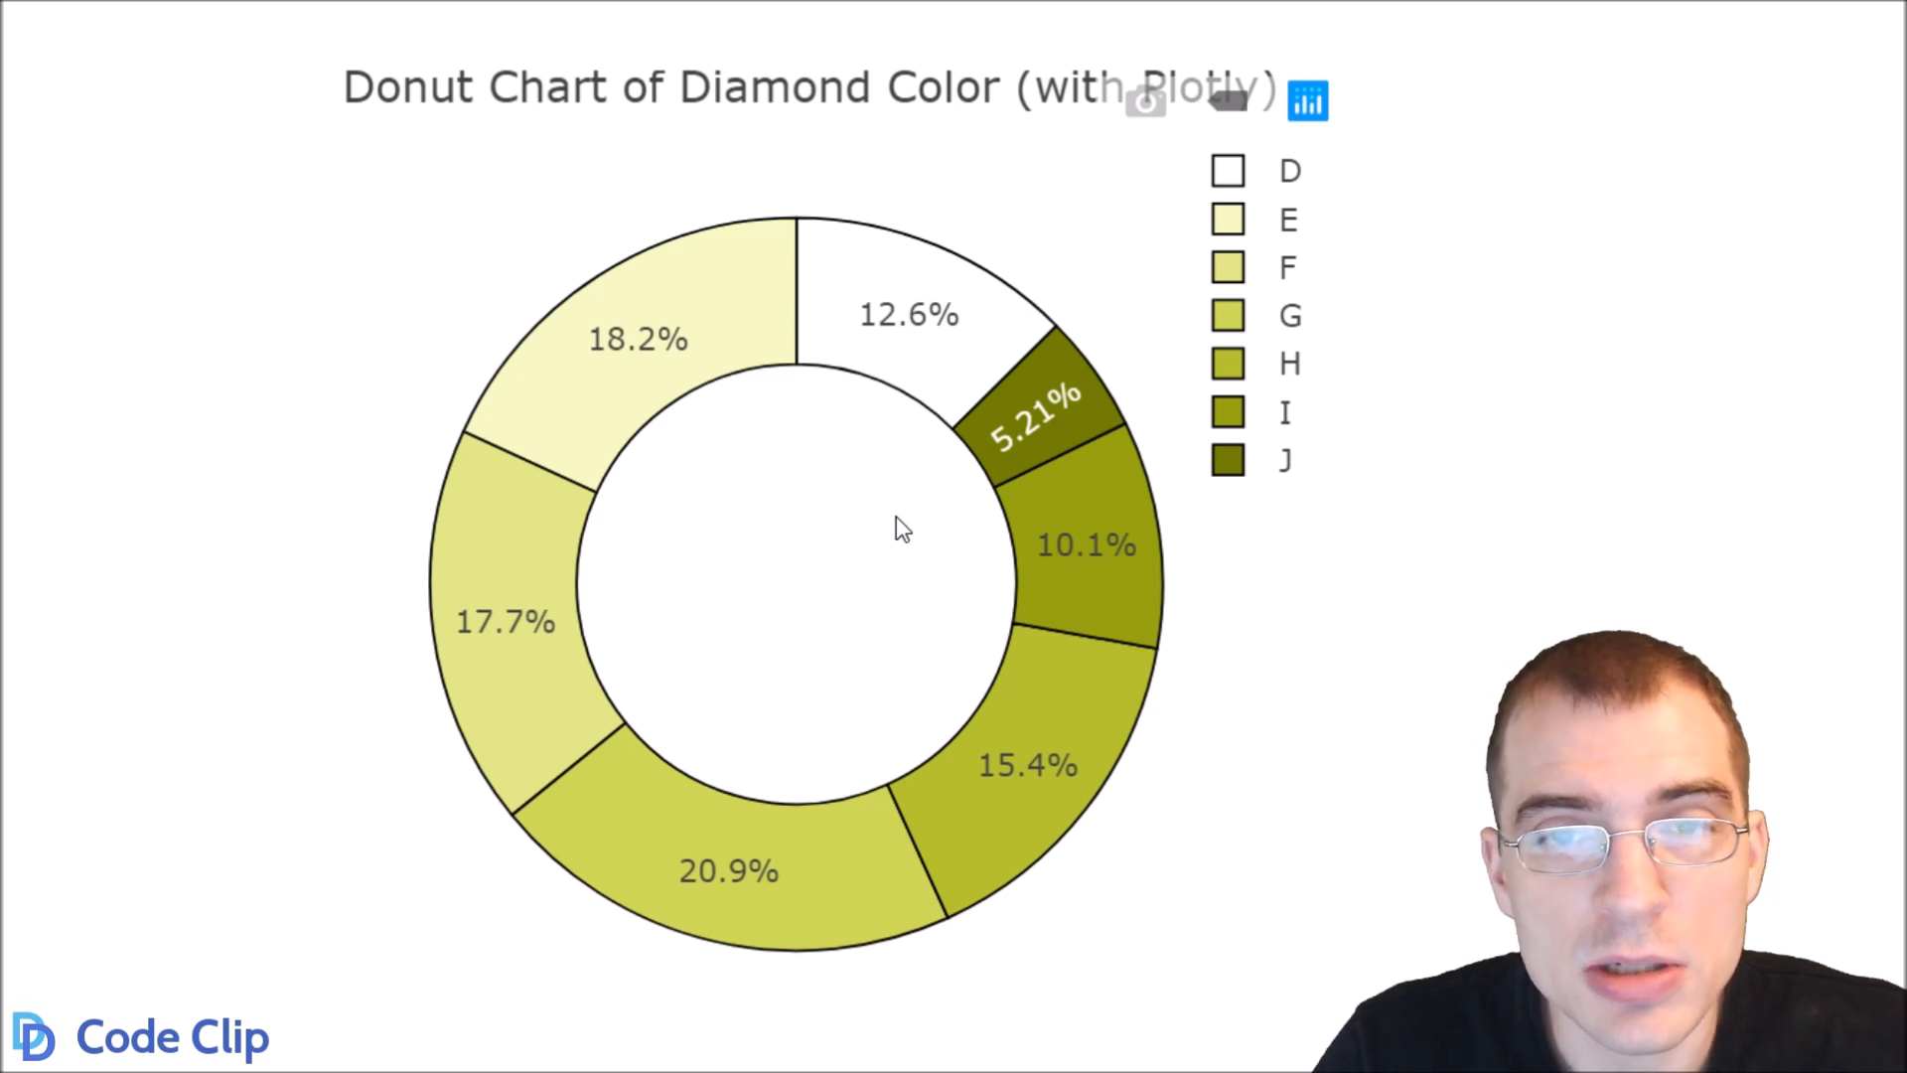
scroll(down, 3)
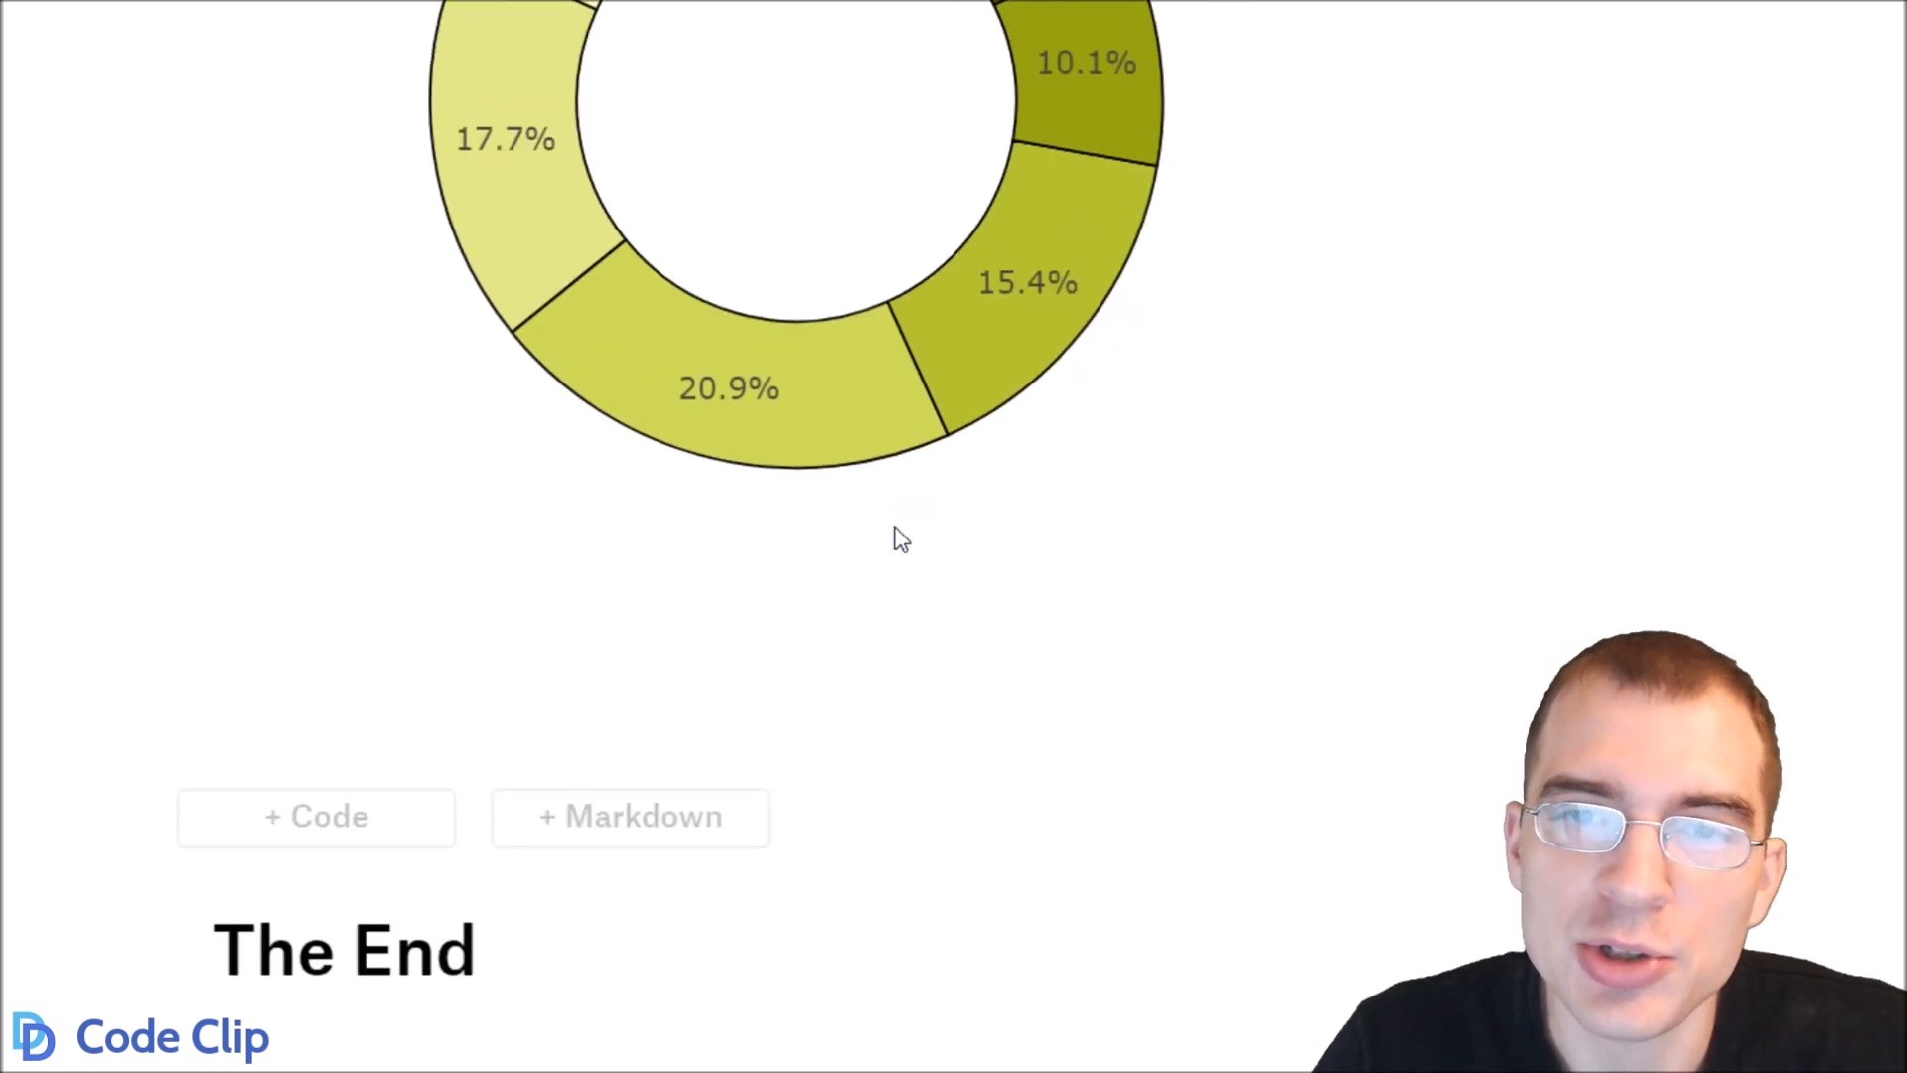